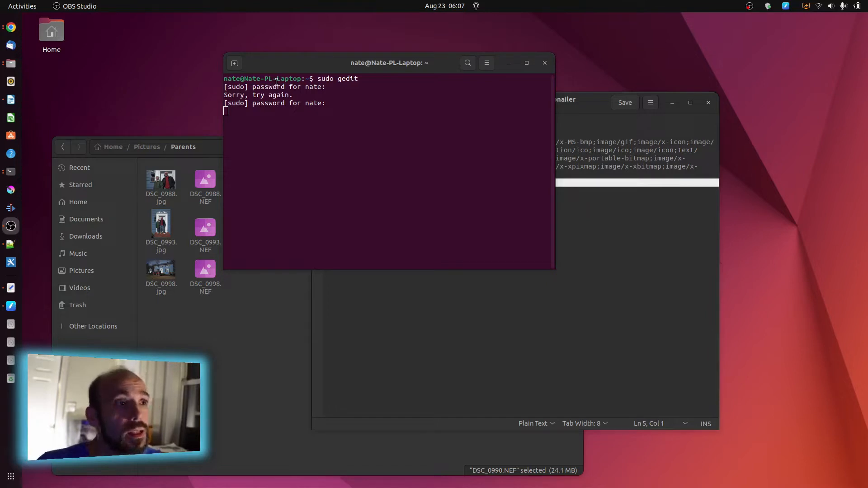
mouse_move(279, 79)
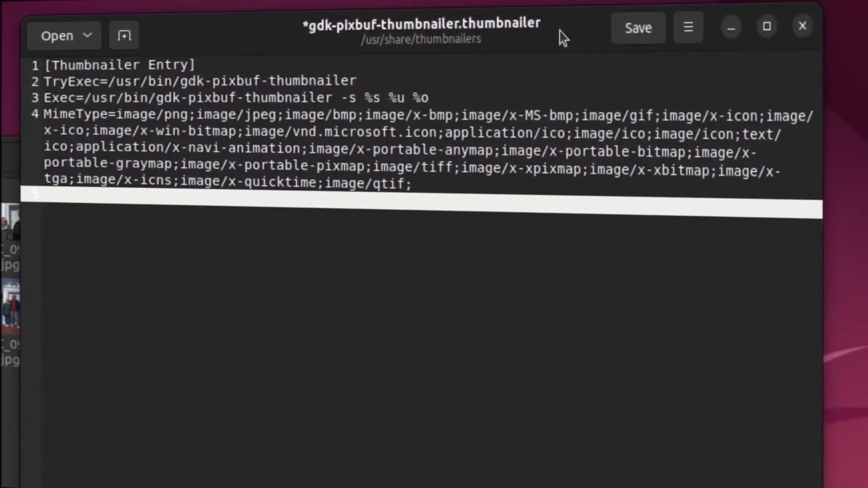
left_click(56, 34)
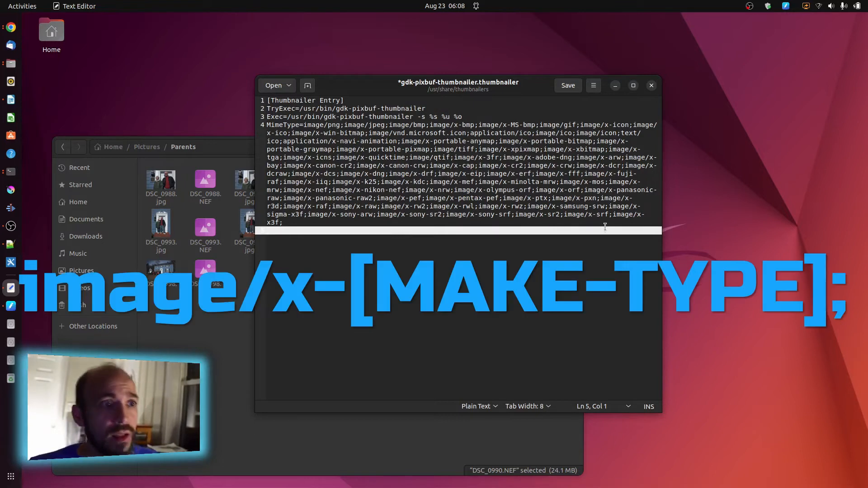
Save the gdk-pixbuf-thumbnailer file with the added camera raw MIME types
left_click(568, 86)
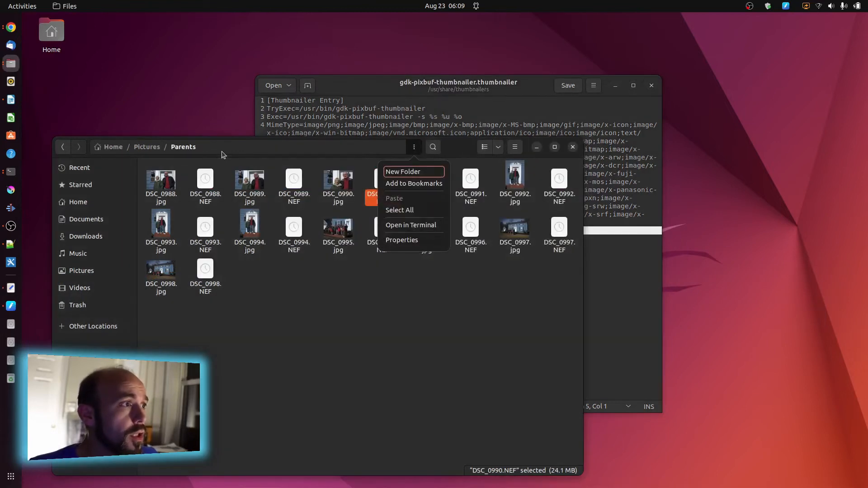
Refresh the Parents folder view in Files so NEF thumbnails generate
left_click(349, 304)
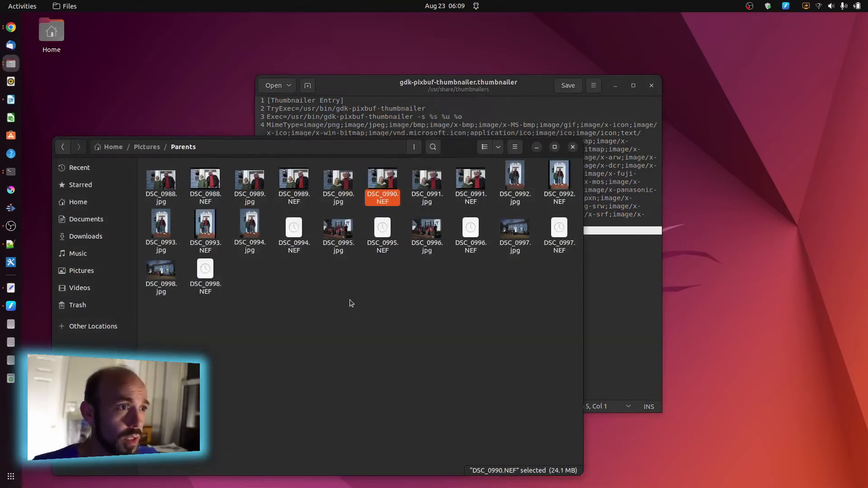